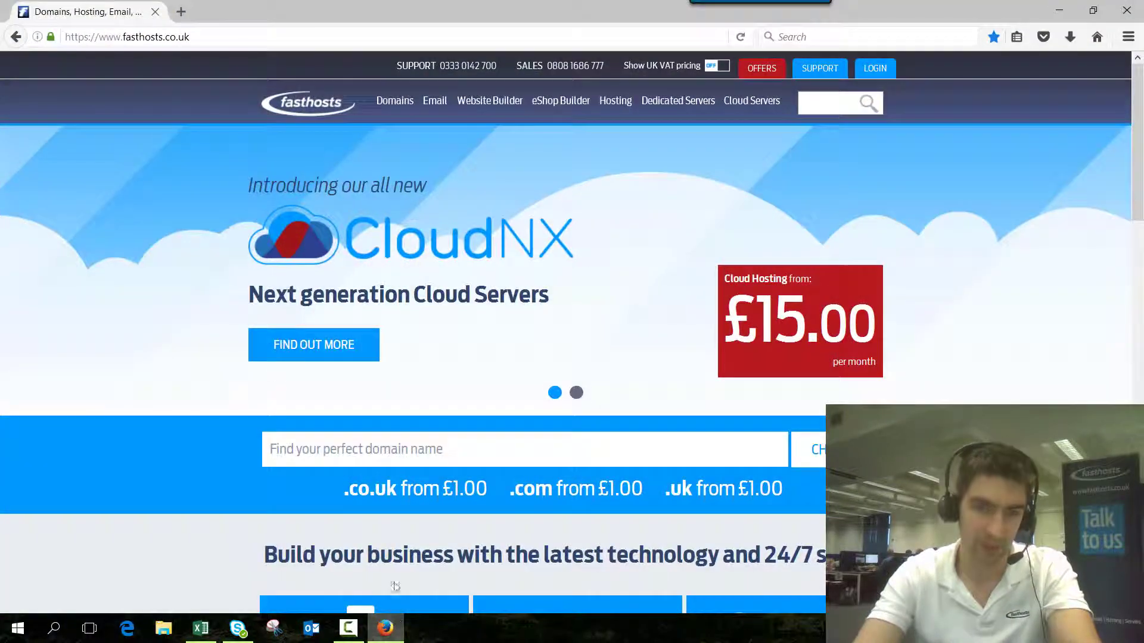
Step: Log in to the Fasthosts Control Panel with the saved credentials from fasthosts.co.uk
click(875, 68)
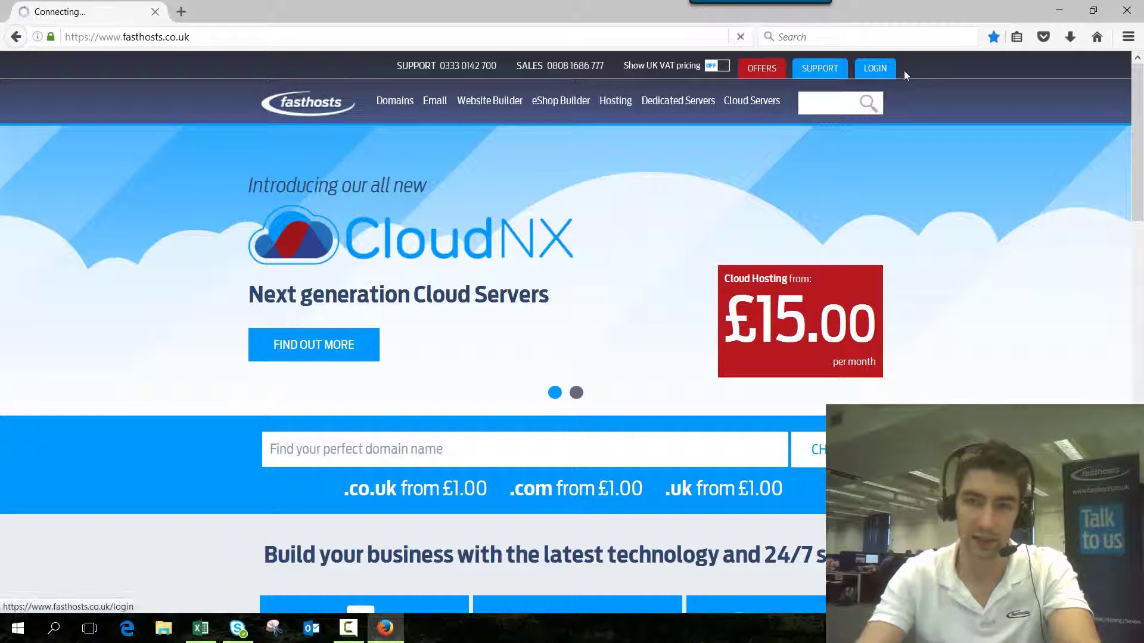
click(874, 68)
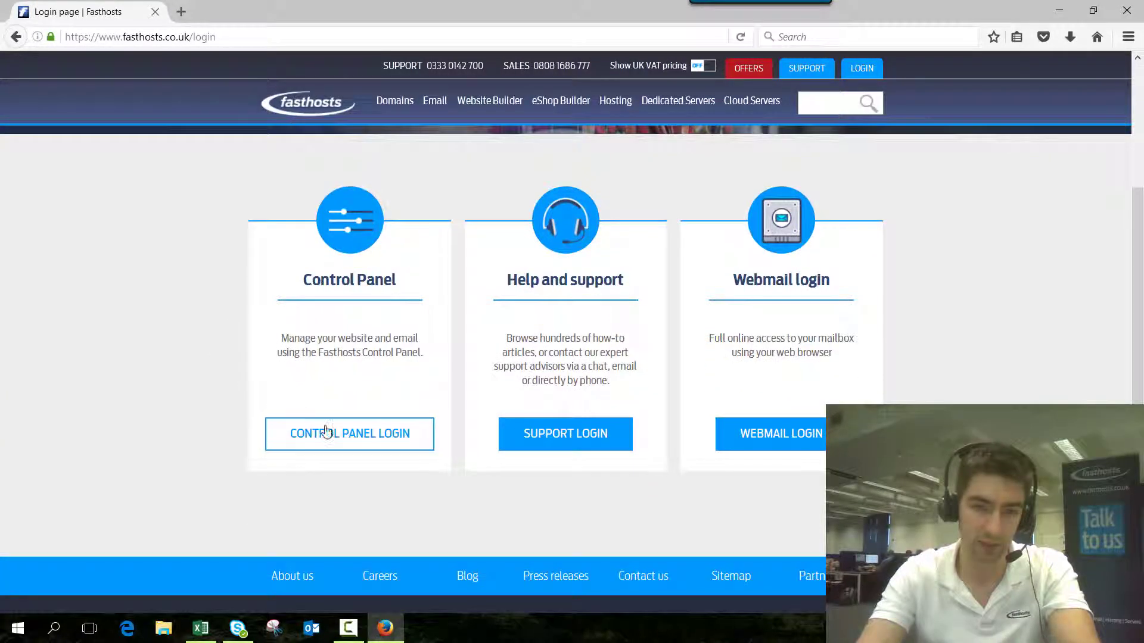
click(349, 433)
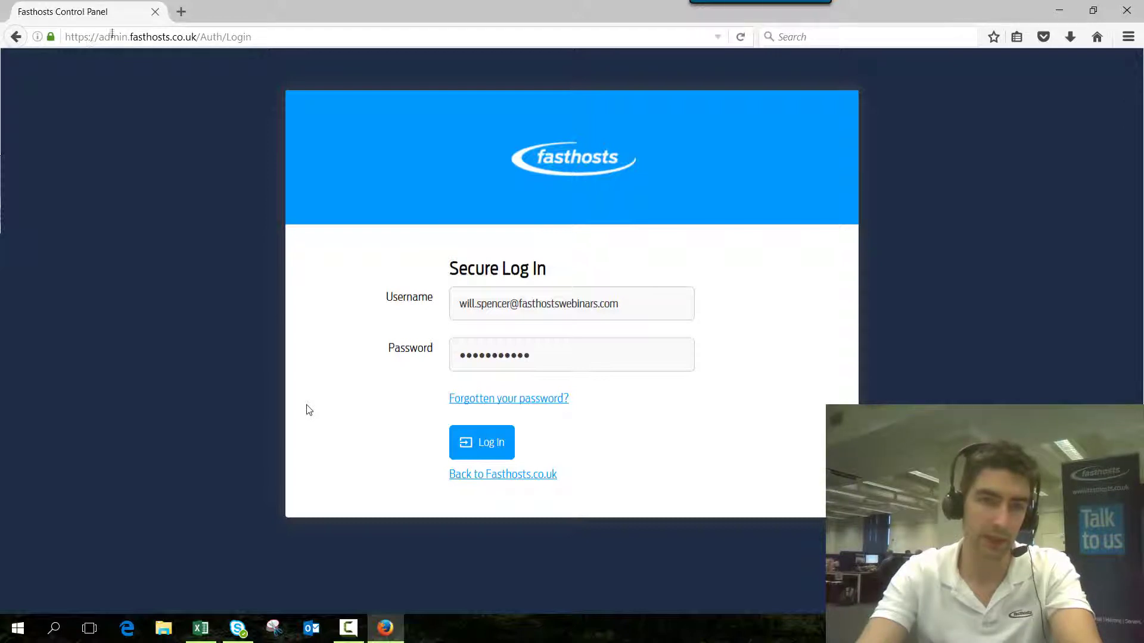
click(481, 442)
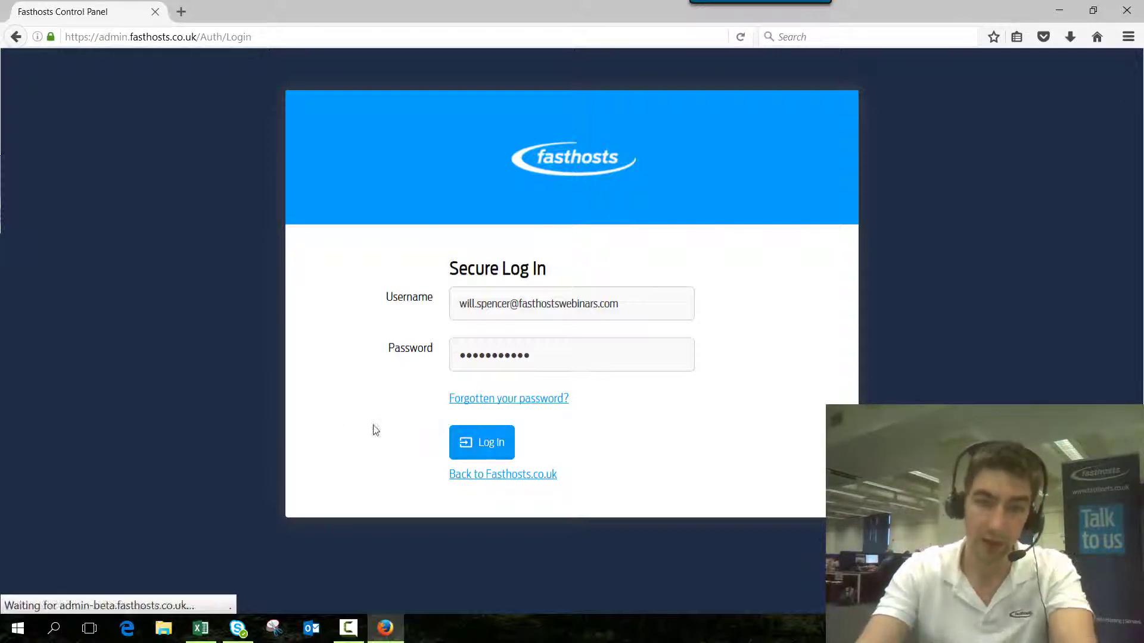
click(481, 442)
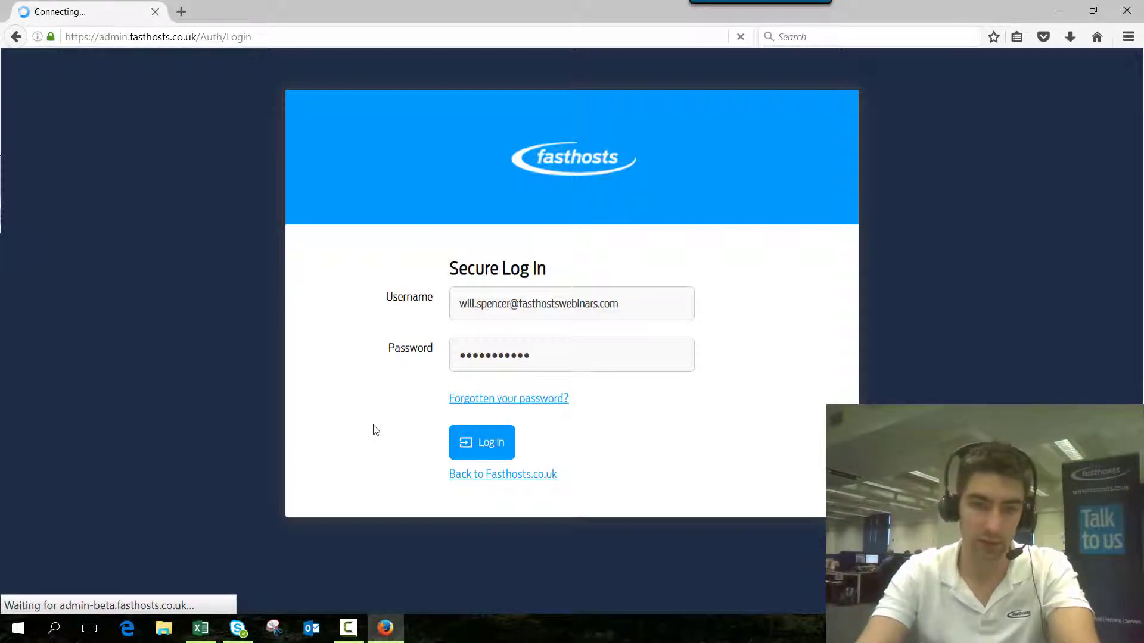
click(482, 442)
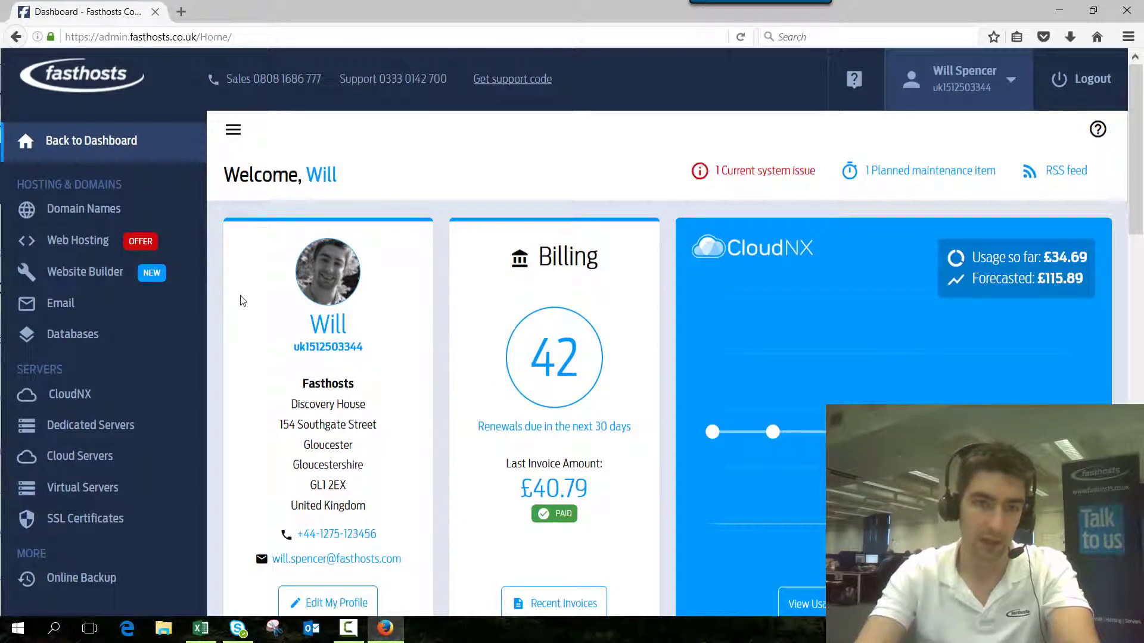
Step: Open eShop Admin for the fhexample.co.uk package from the Web Hosting list
click(78, 240)
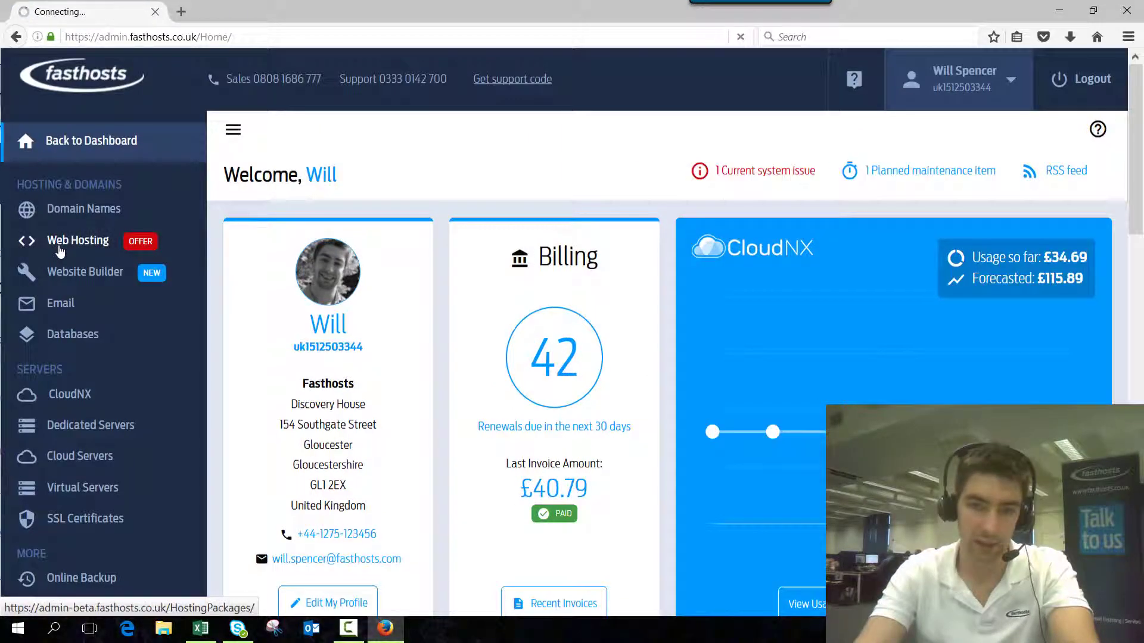
click(78, 240)
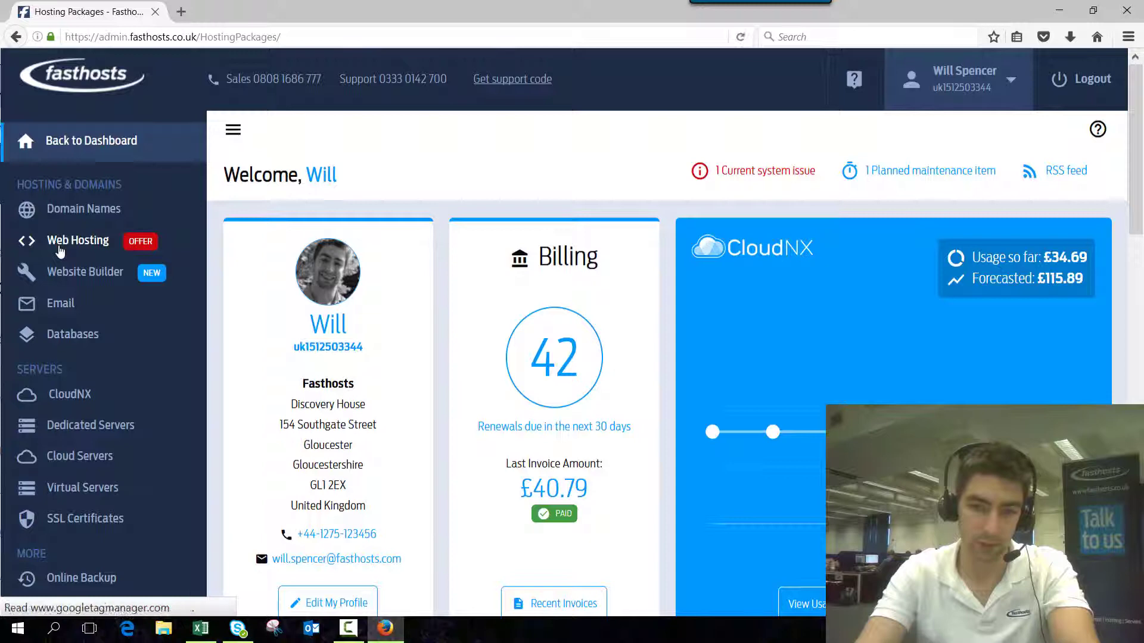
click(78, 240)
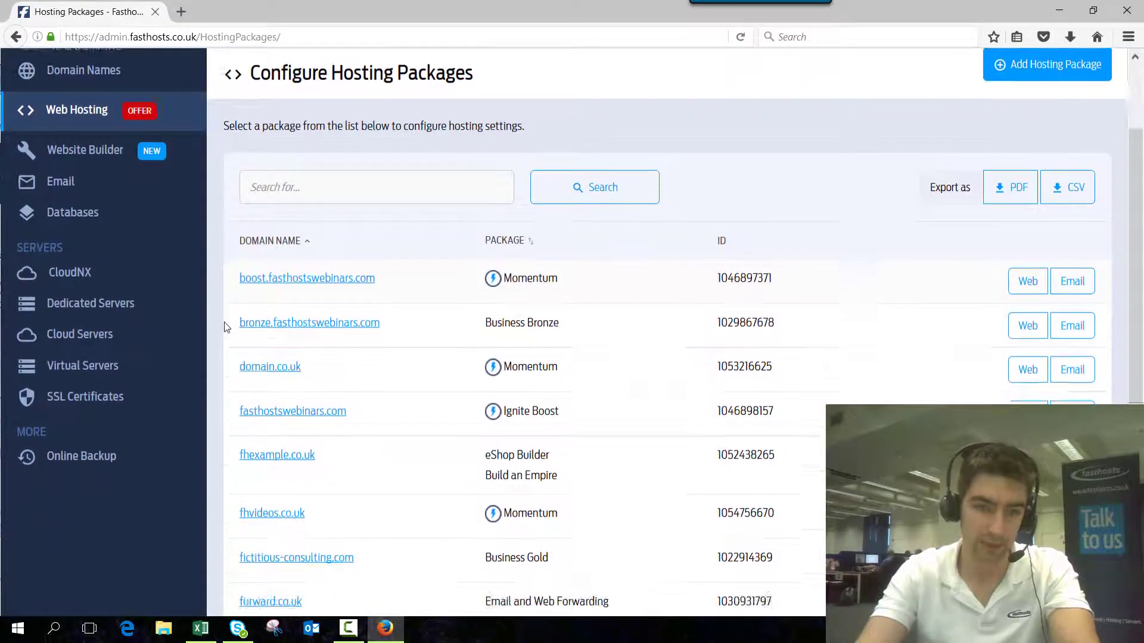
scroll(down, 3)
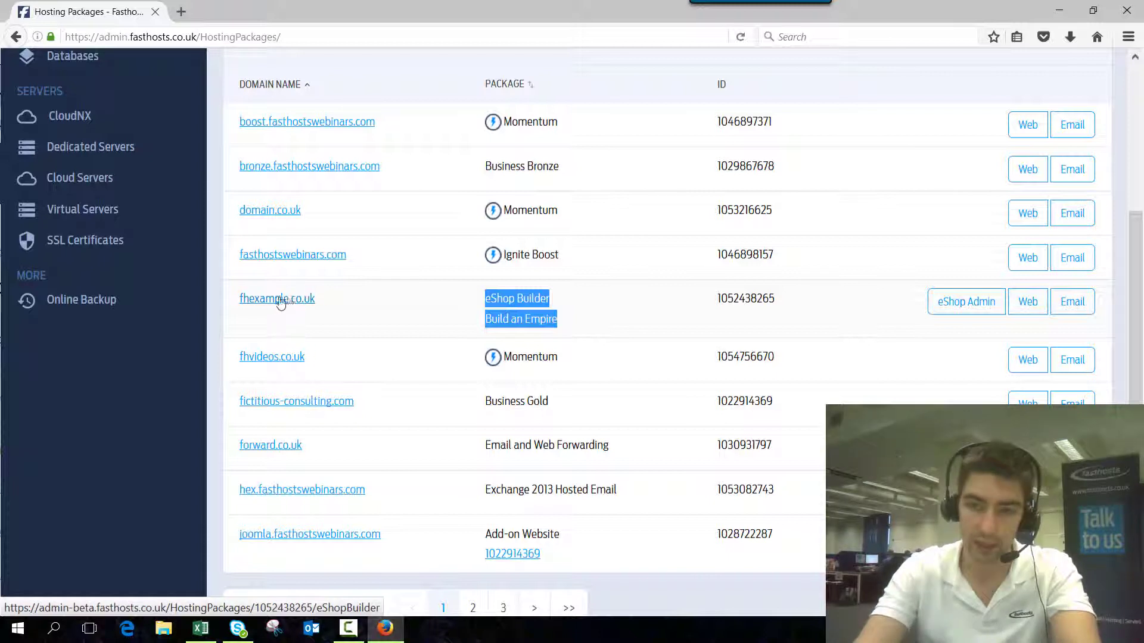
mouse_move(965, 301)
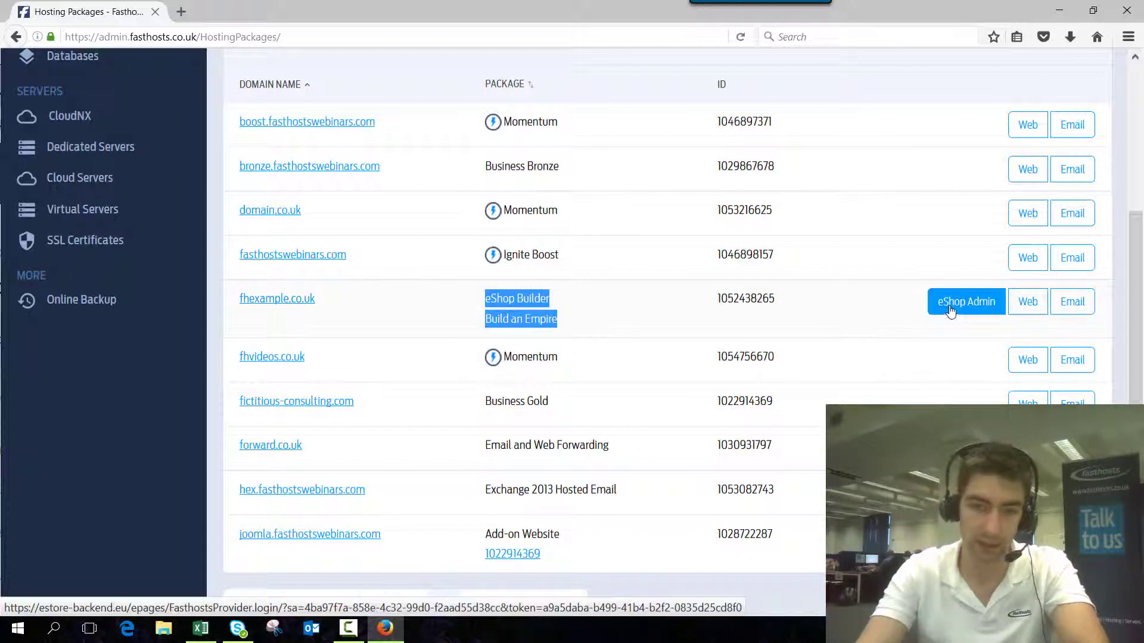
click(966, 301)
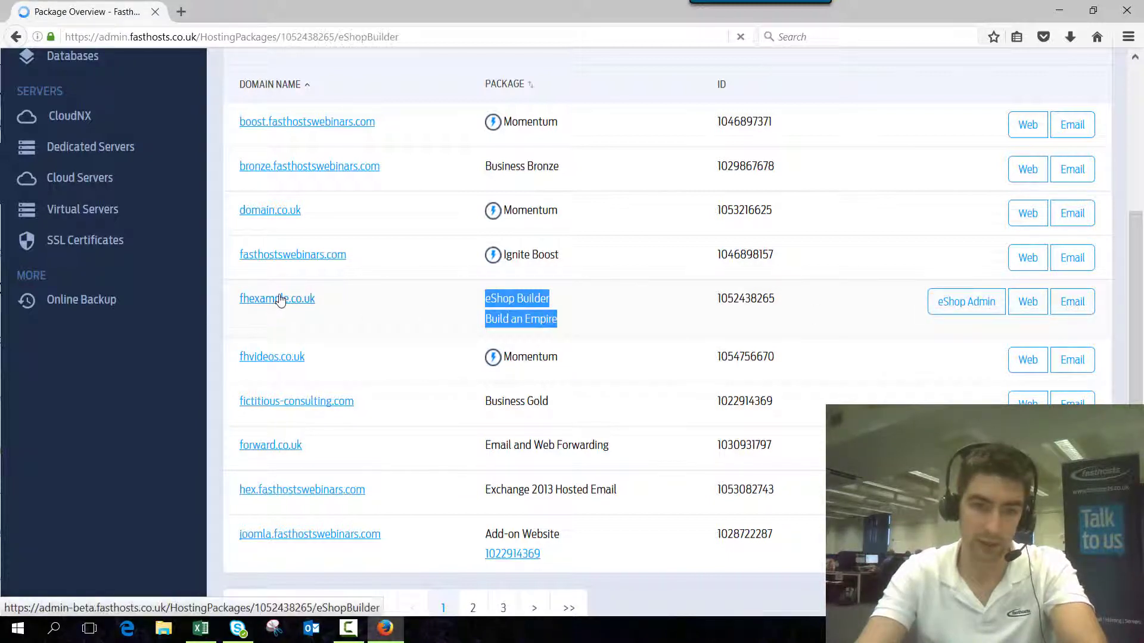
mouse_move(339, 304)
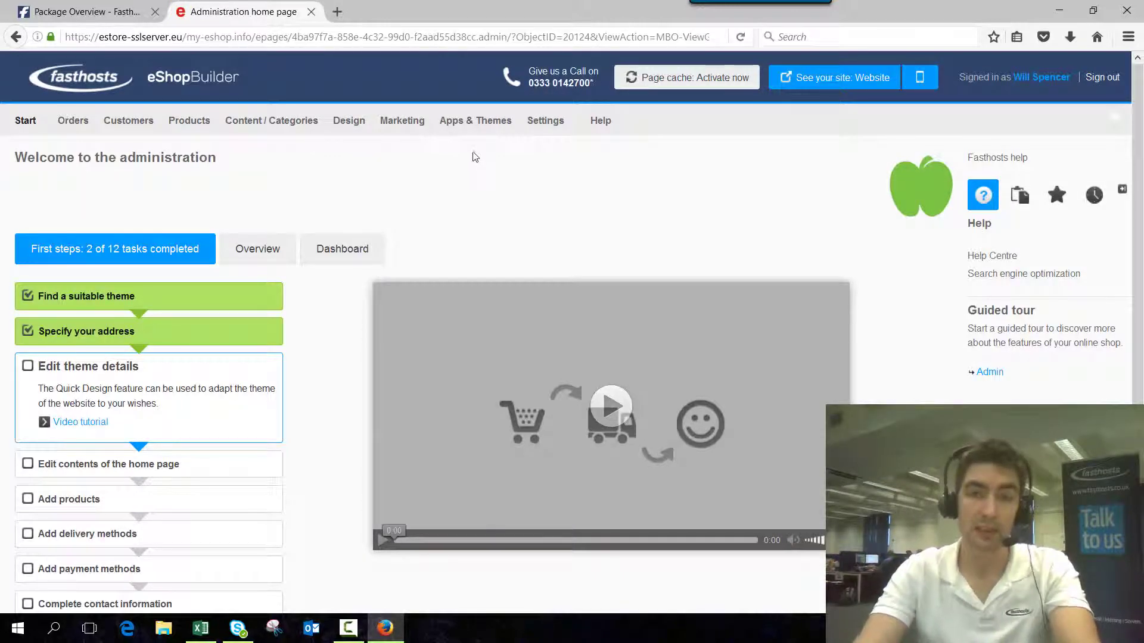
Step: Restart the setup assistant from the Settings menu
click(545, 121)
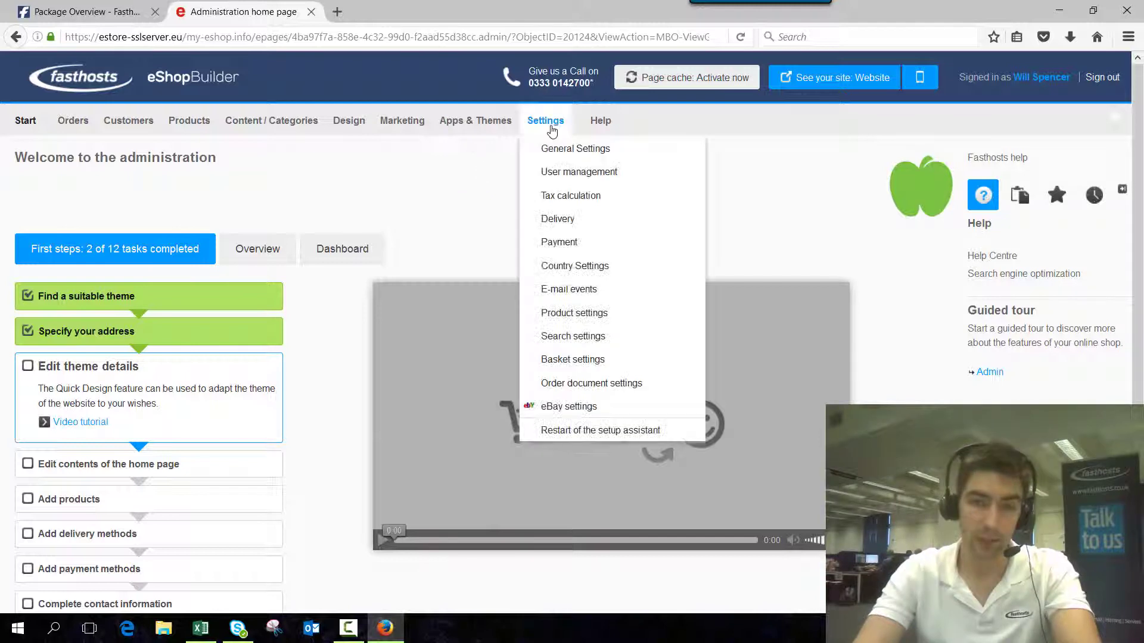
mouse_move(600, 429)
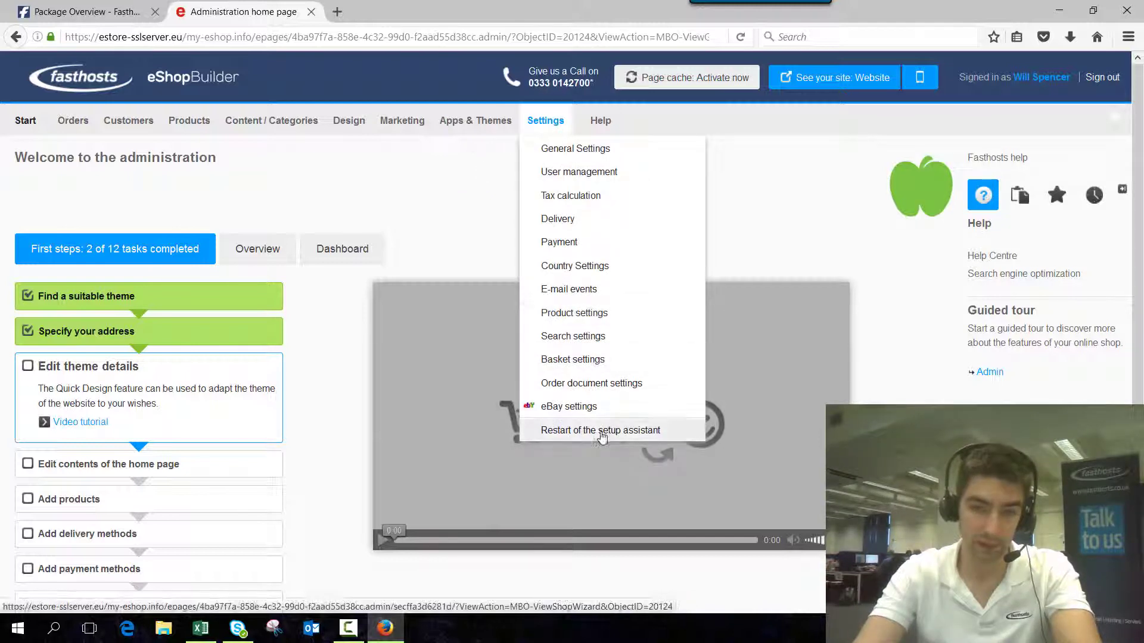
click(601, 429)
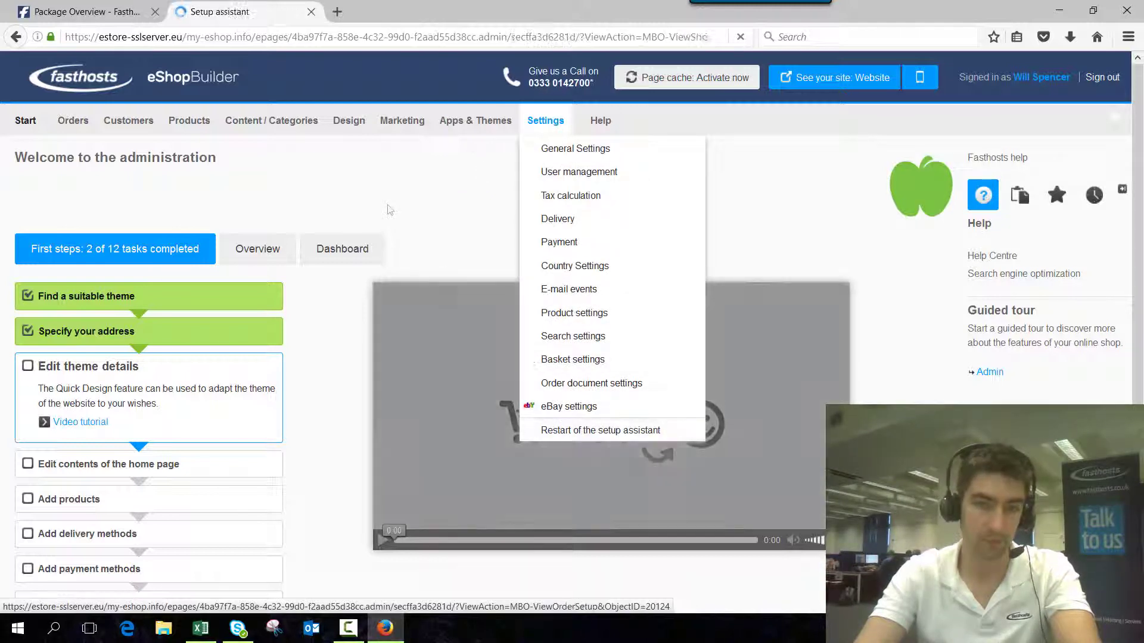
click(601, 429)
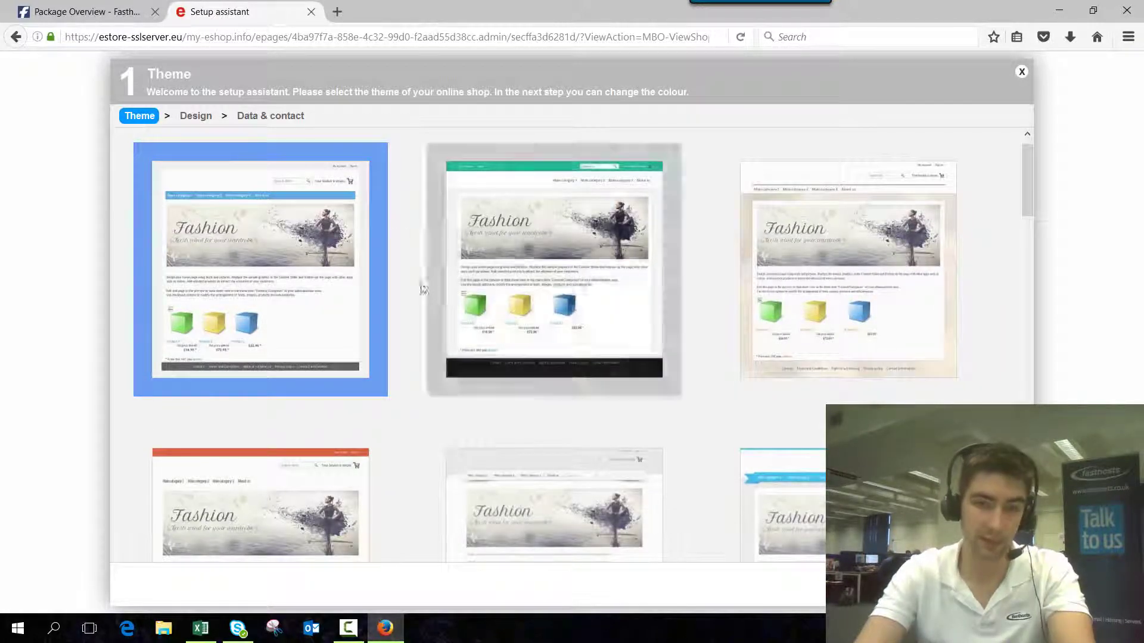
Step: Pick a shop theme, choose the green colour swatch, and advance to the data and contact step
scroll(down, 3)
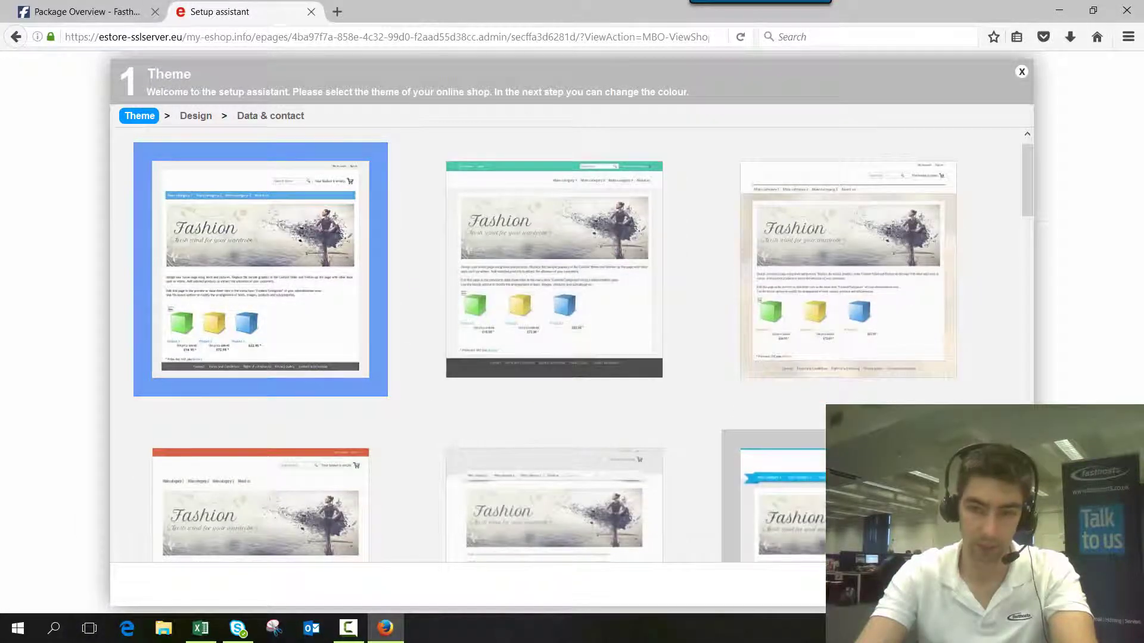
click(260, 270)
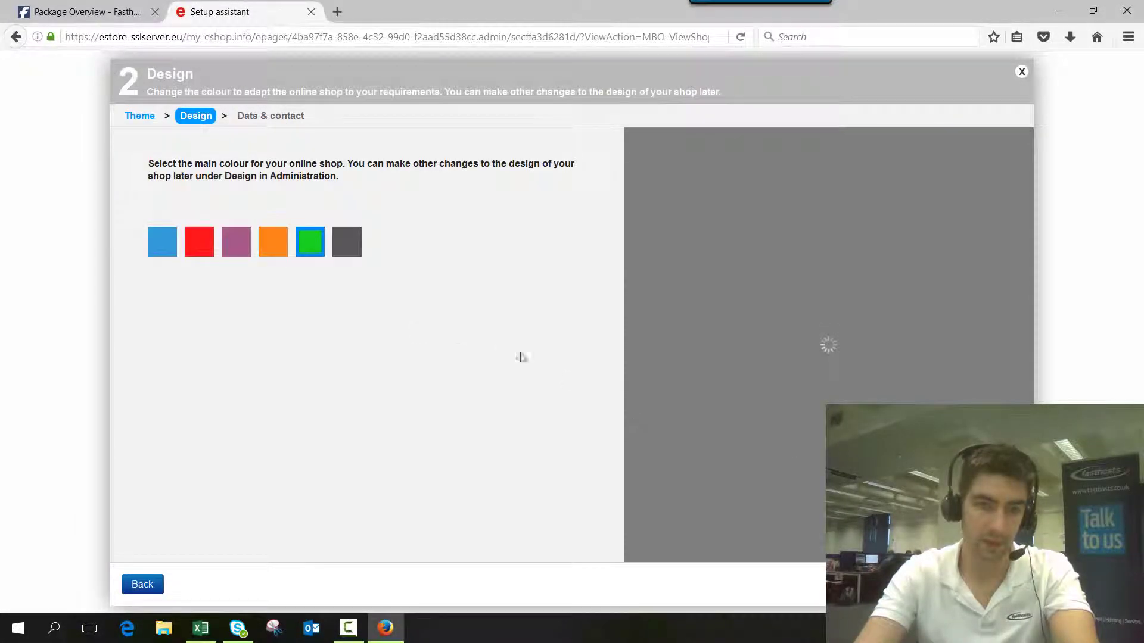
click(236, 241)
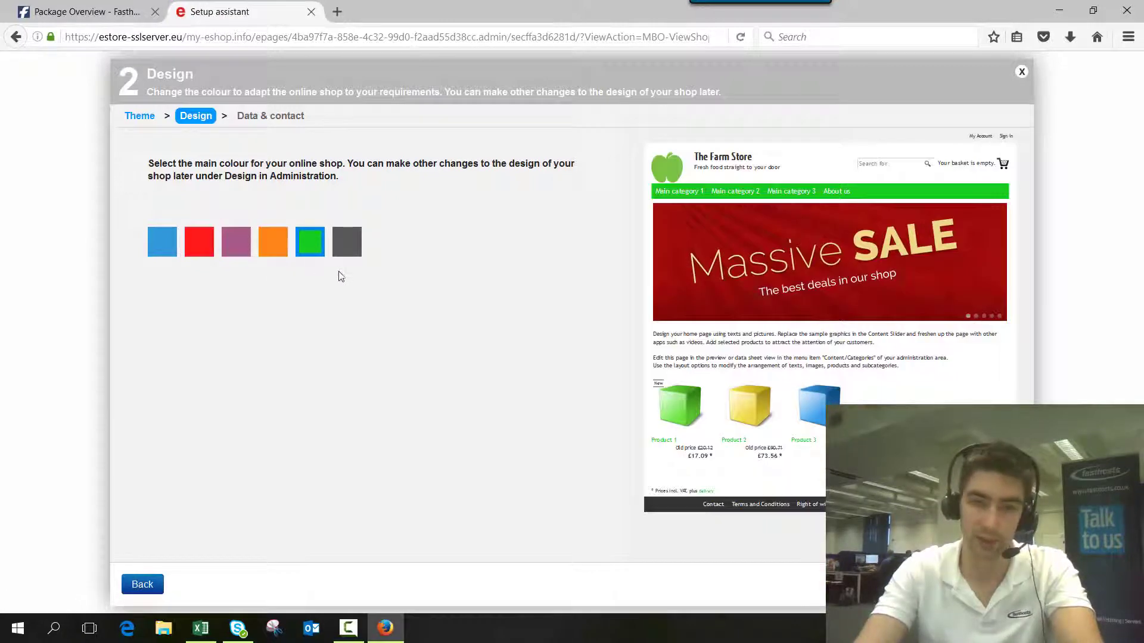
click(346, 241)
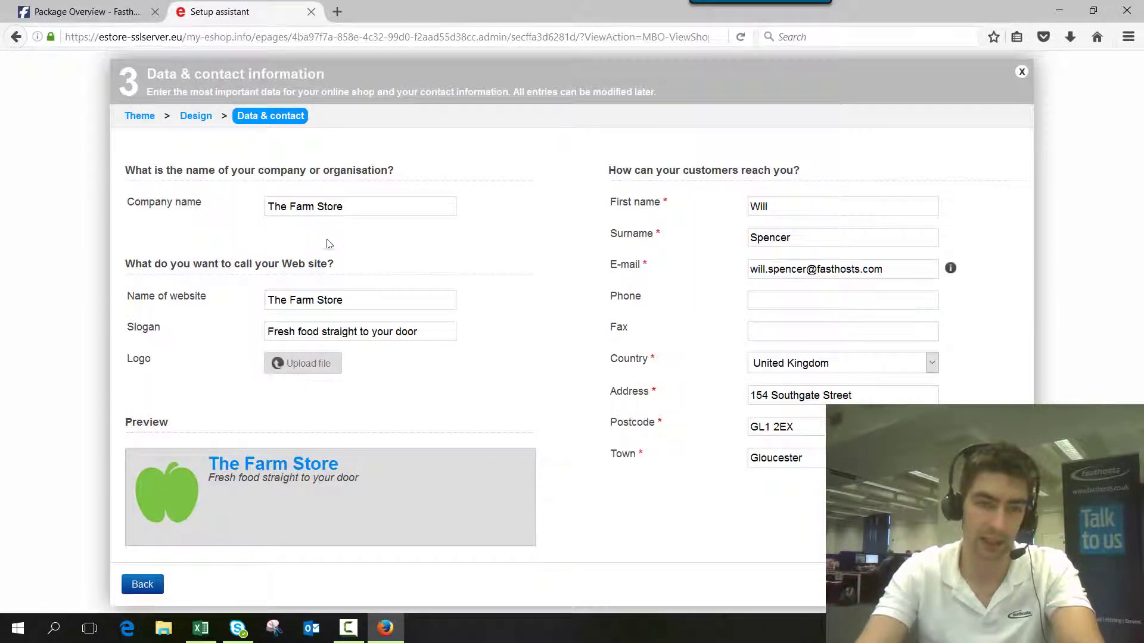
mouse_move(529, 227)
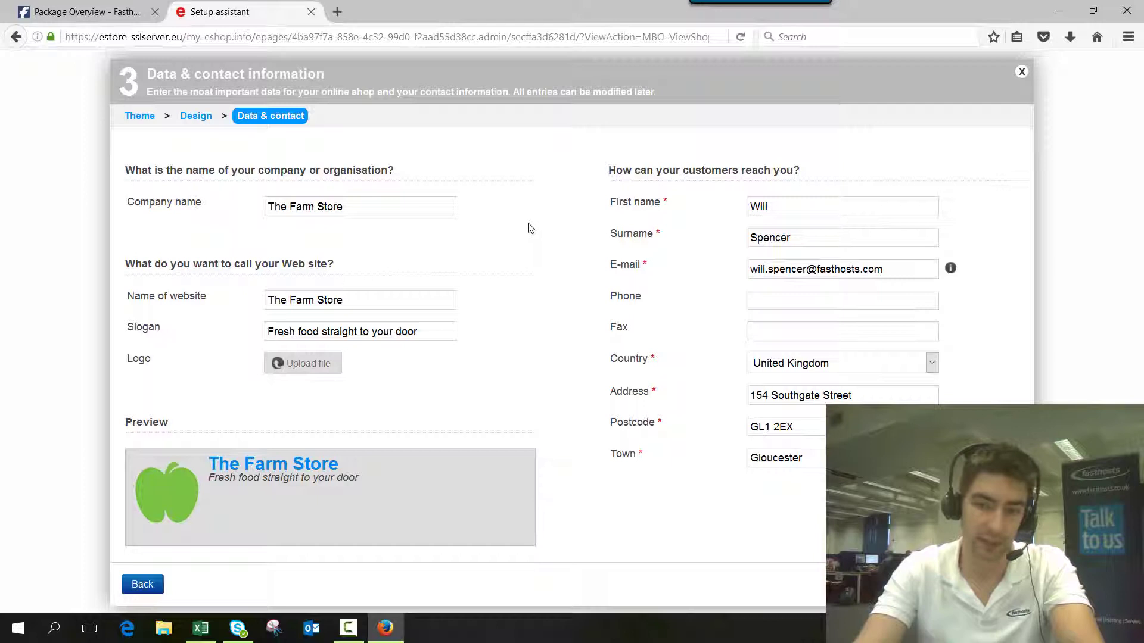
mouse_move(326, 382)
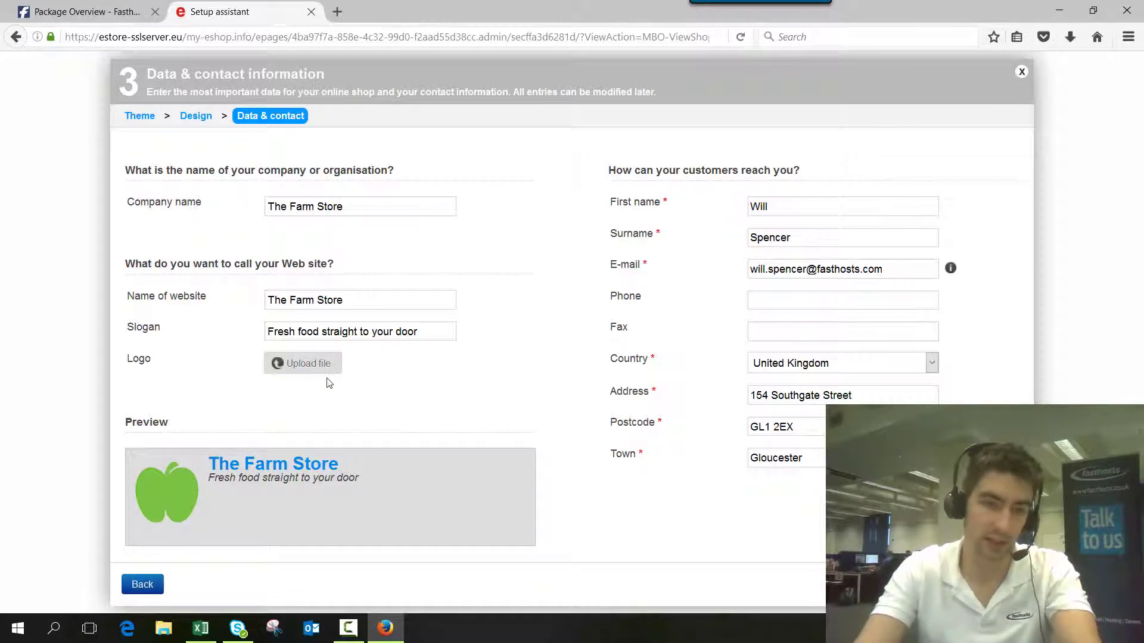
mouse_move(488, 287)
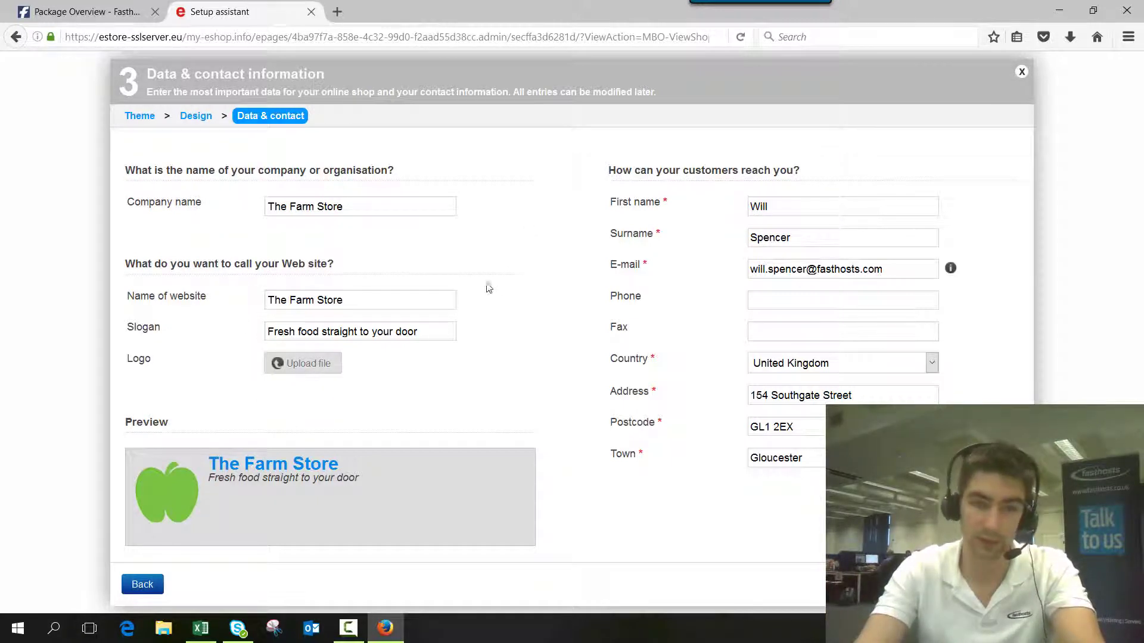
mouse_move(471, 257)
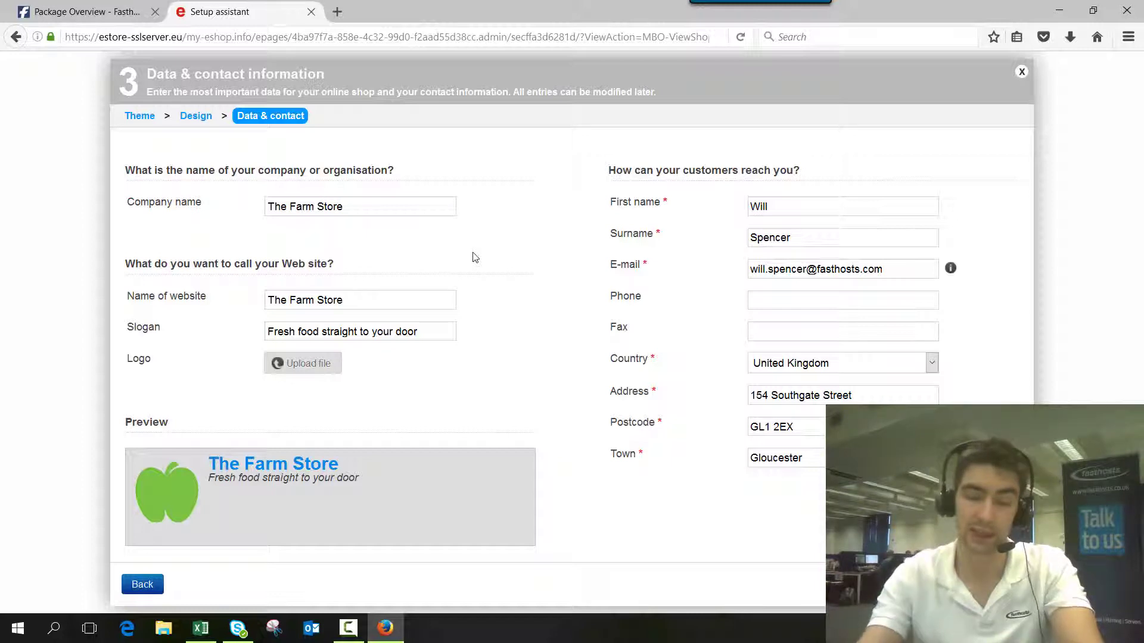
mouse_move(489, 342)
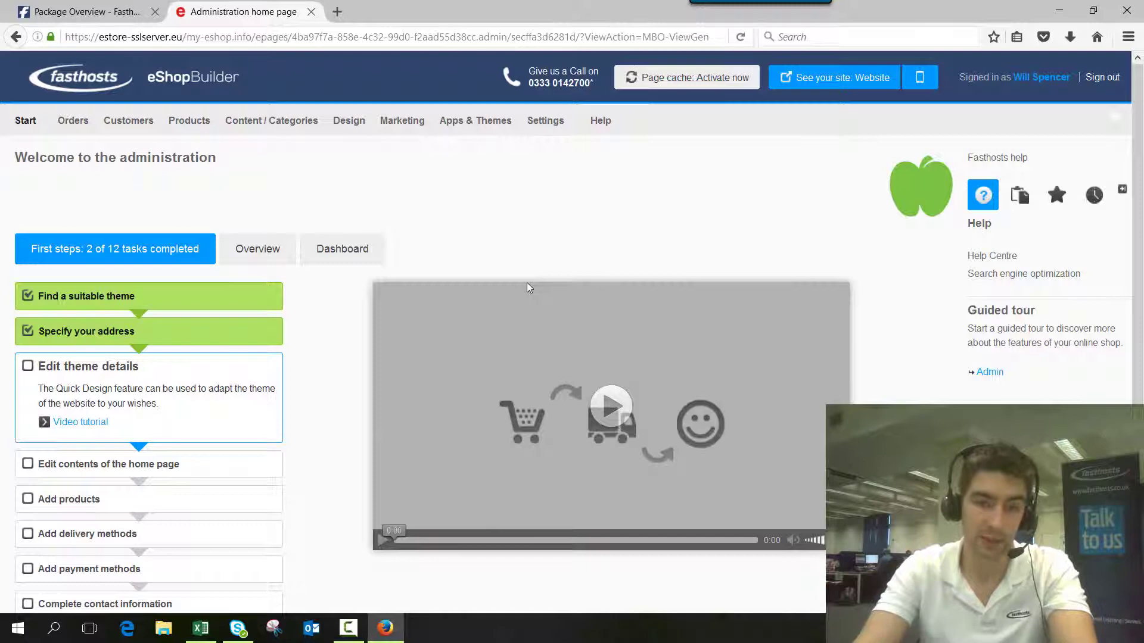
mouse_move(560, 214)
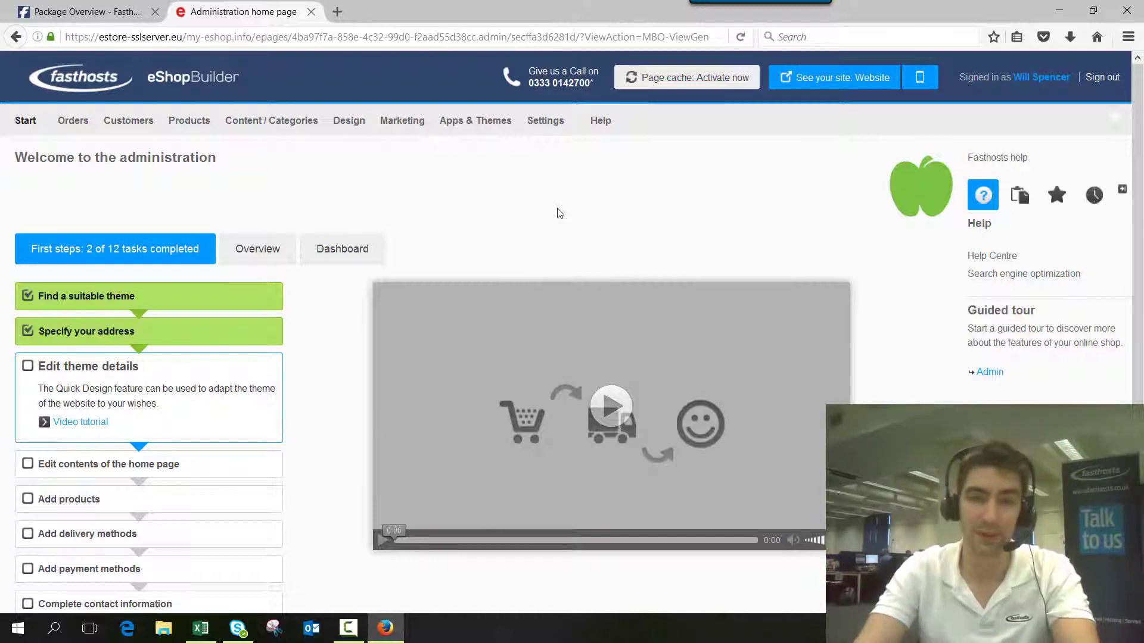